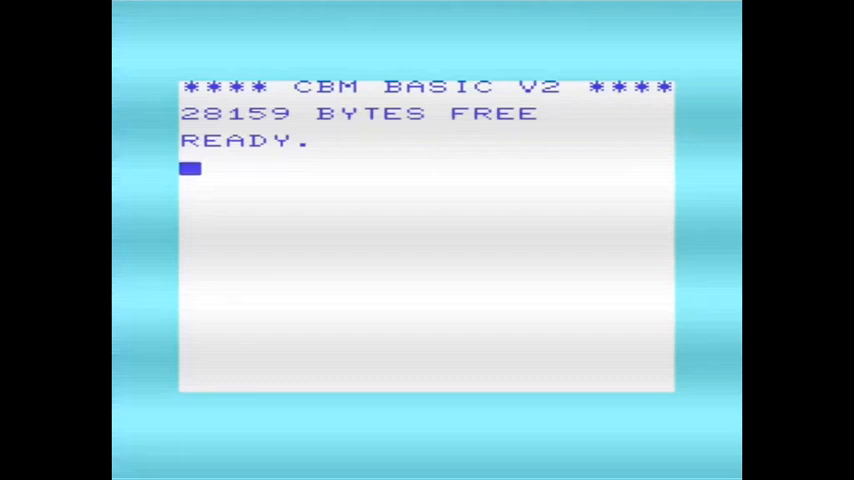
# - Load the first program from disk with LOAD "*",8,1
pyautogui.write('LOAD "')
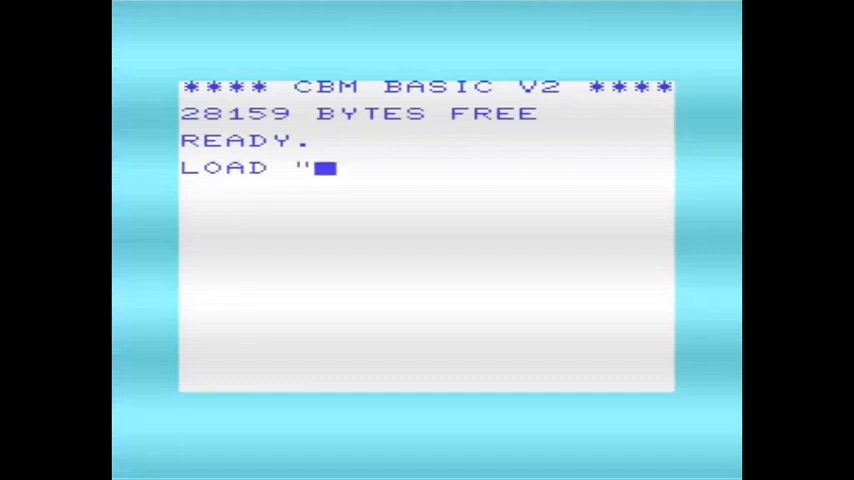
pyautogui.write('*",8,')
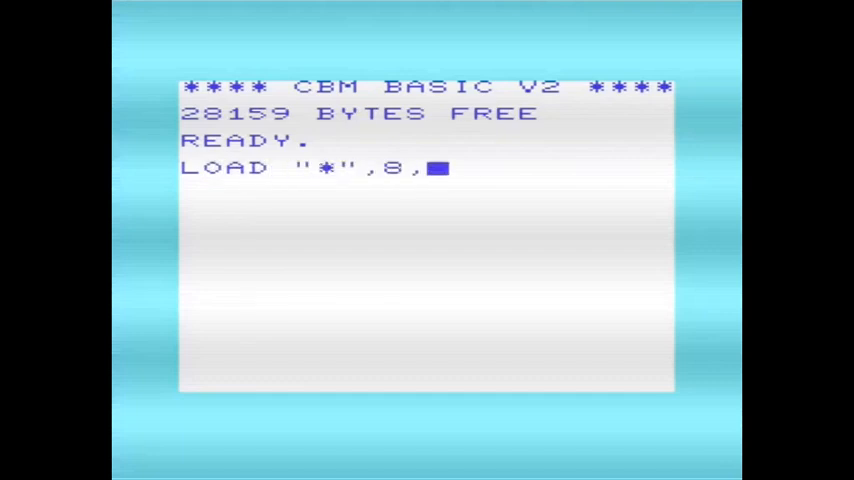
pyautogui.write('1')
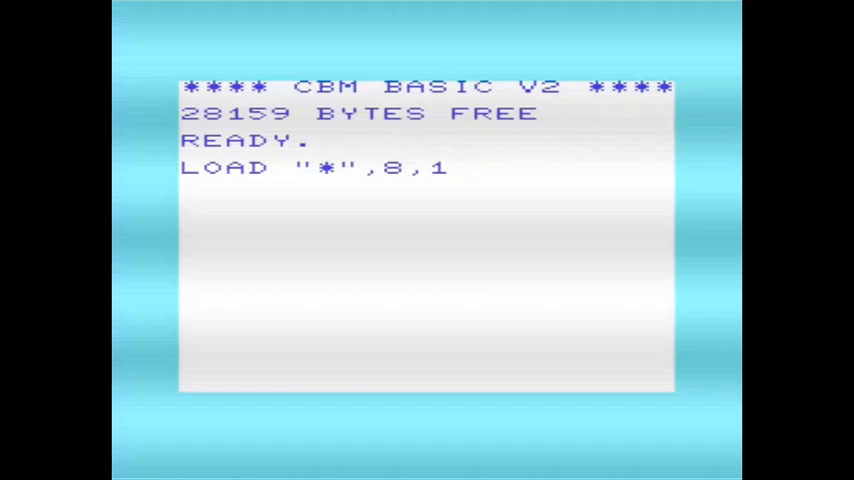
pyautogui.press('Return')
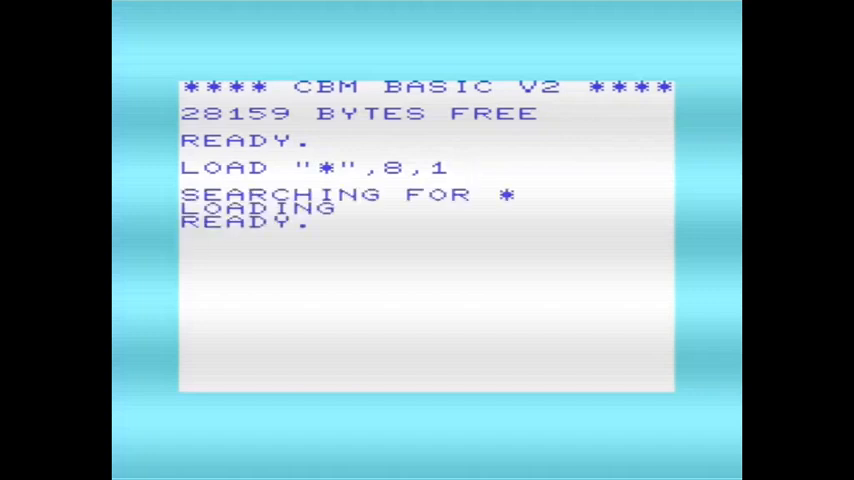
# - List the loaded program, then run it to start SimpliCalc
pyautogui.write('LIST')
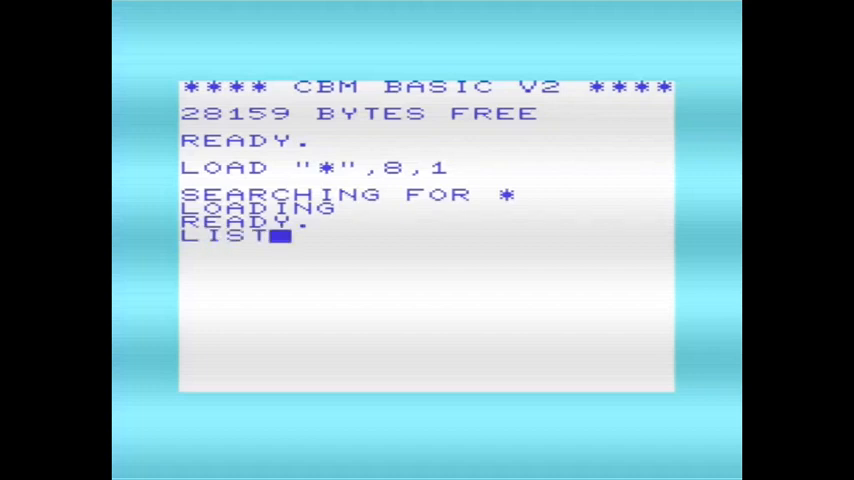
pyautogui.press('Return')
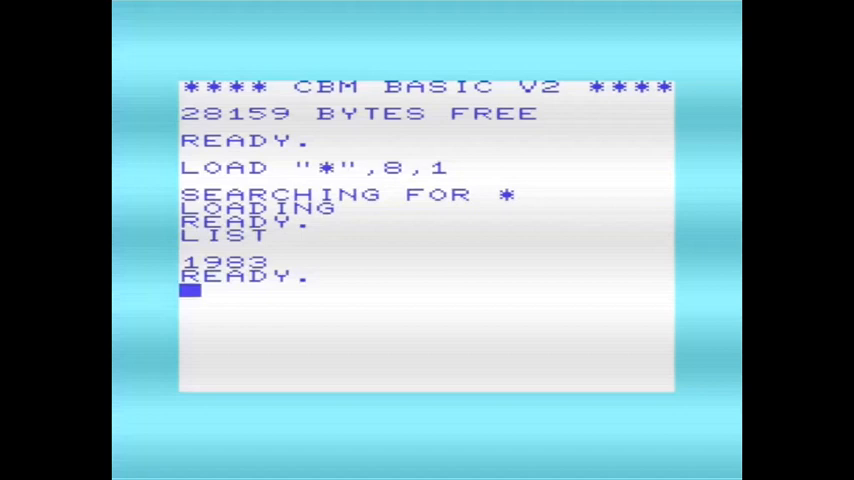
pyautogui.write('RUN')
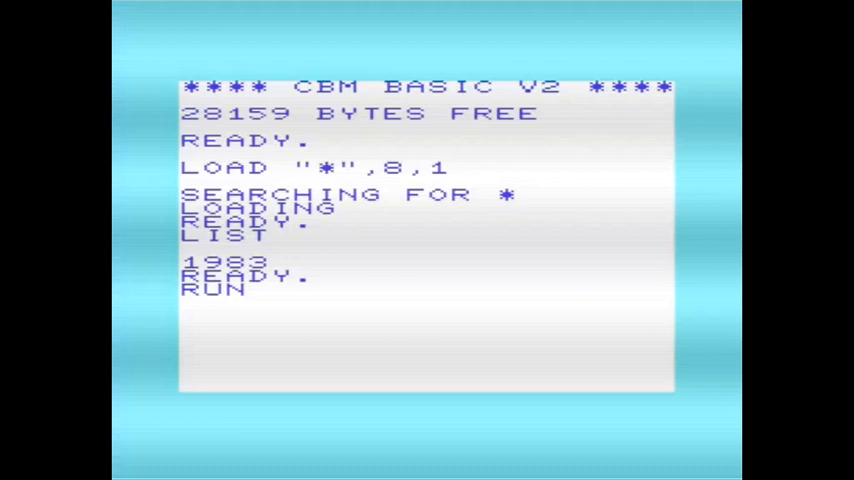
pyautogui.press('Return')
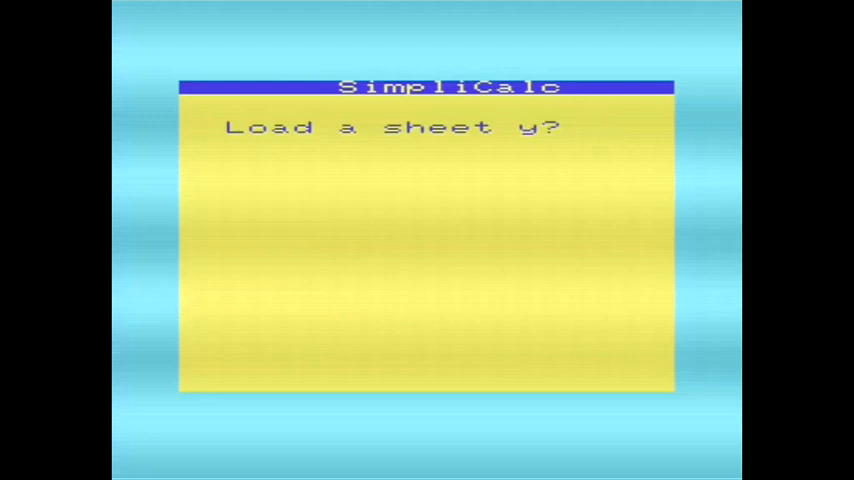
# - Decline loading a saved sheet and create a new 10-column, 30-row sheet
pyautogui.write('n')
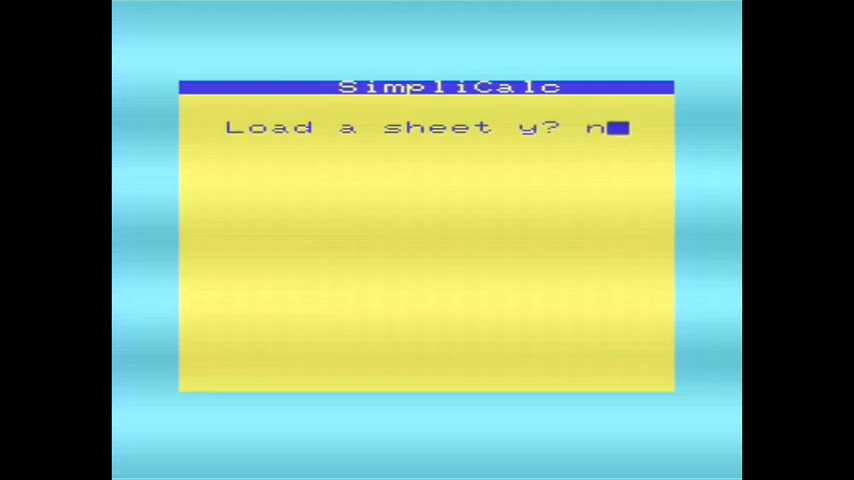
pyautogui.press('Return')
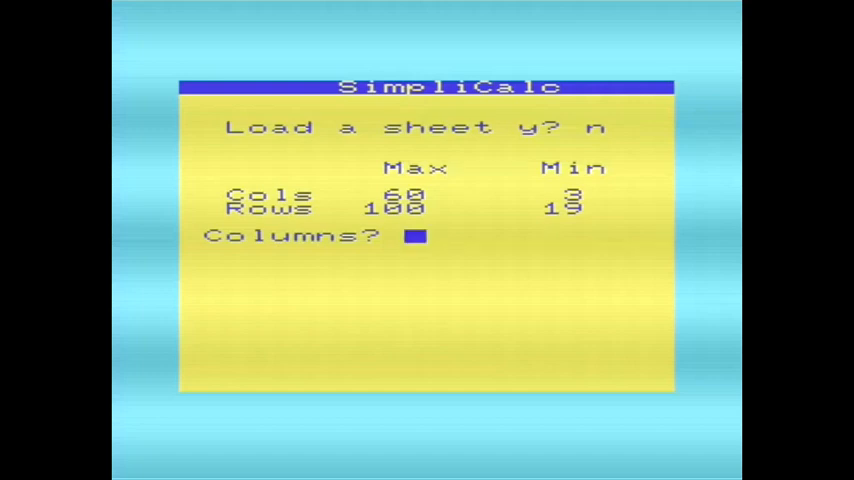
pyautogui.write('10')
pyautogui.write('30')
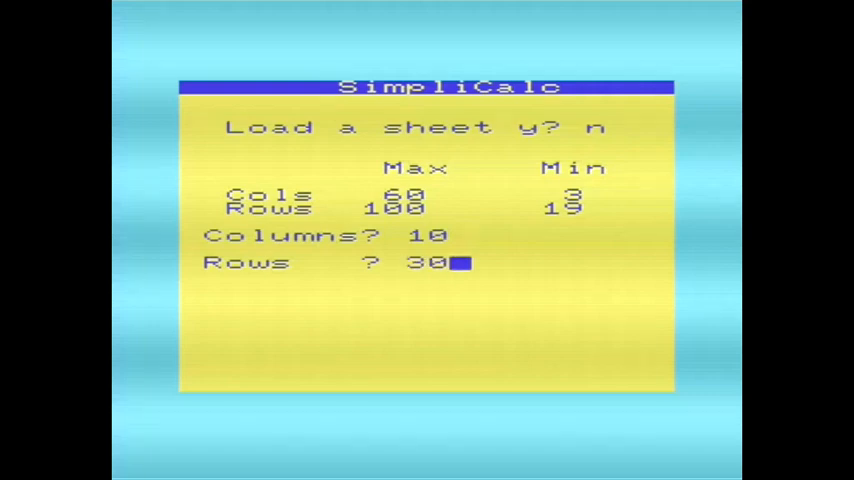
pyautogui.press('Return')
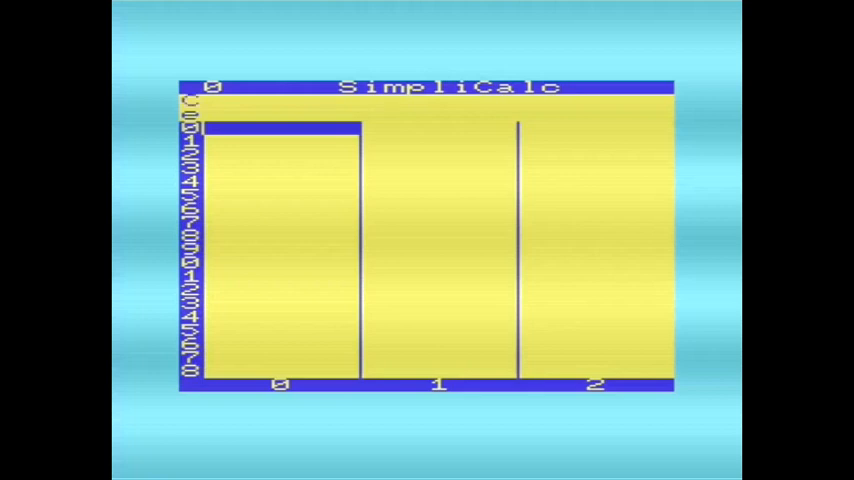
# - Enter the Costs heading in column 0 and the Fuel label beneath it
pyautogui.write('CO')
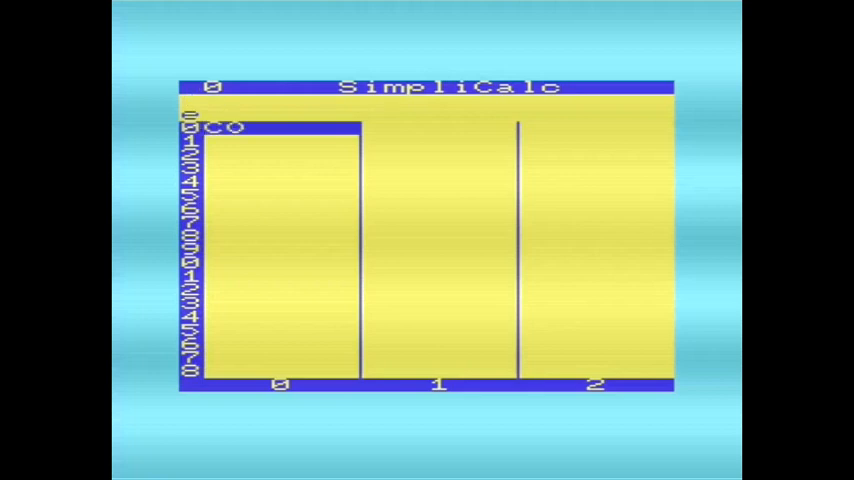
pyautogui.write('Costs')
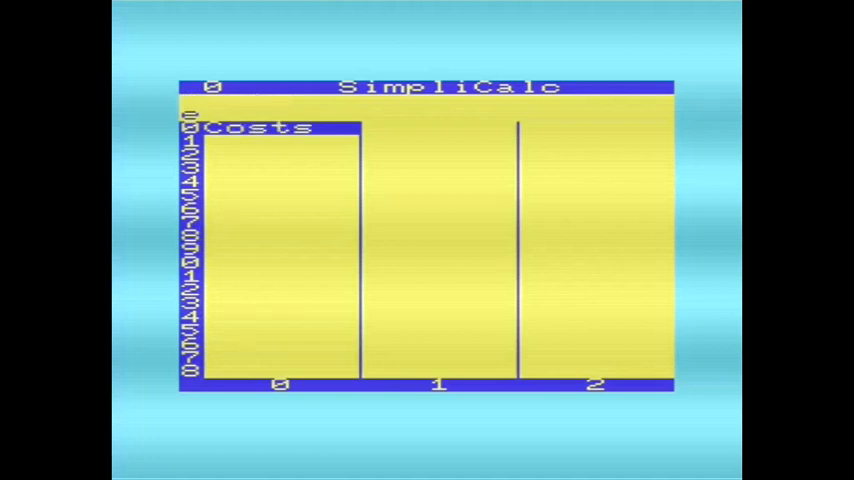
pyautogui.press('down')
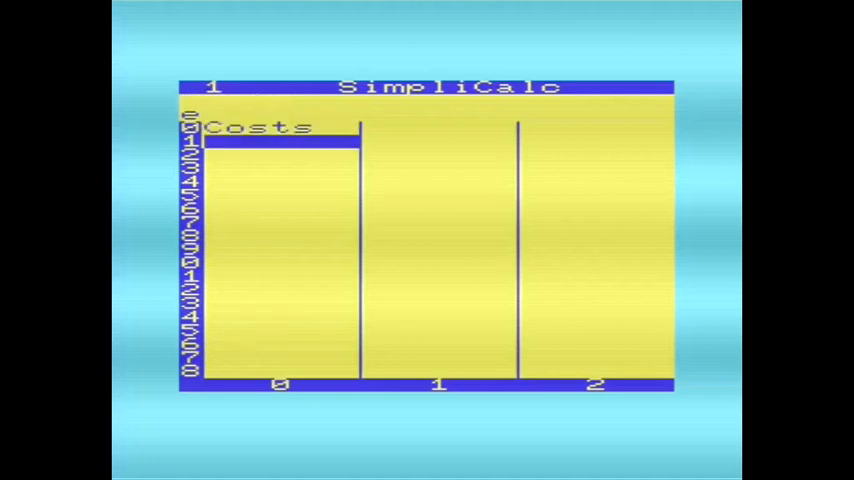
pyautogui.write('Fuel')
pyautogui.click(282, 154)
pyautogui.write('Postage')
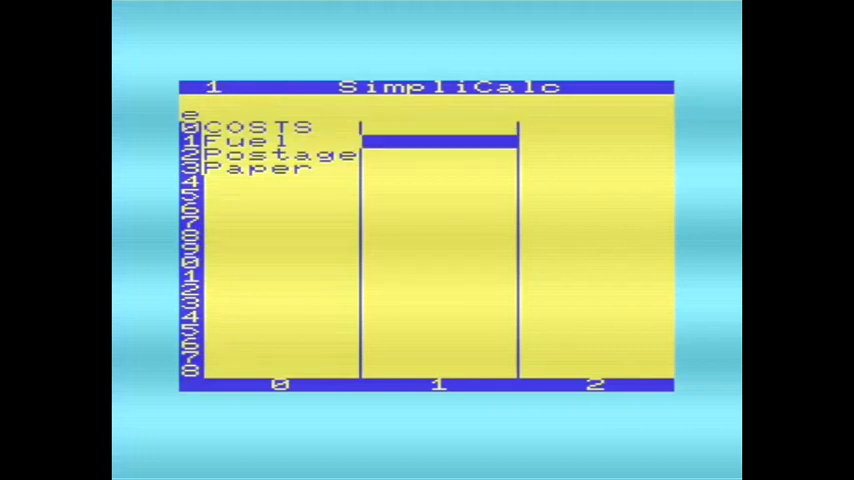
# - Enter cost amount 18.92, the Shop income label and its amount 123.76
pyautogui.write('18.92')
pyautogui.click(438, 154)
pyautogui.write('17.63')
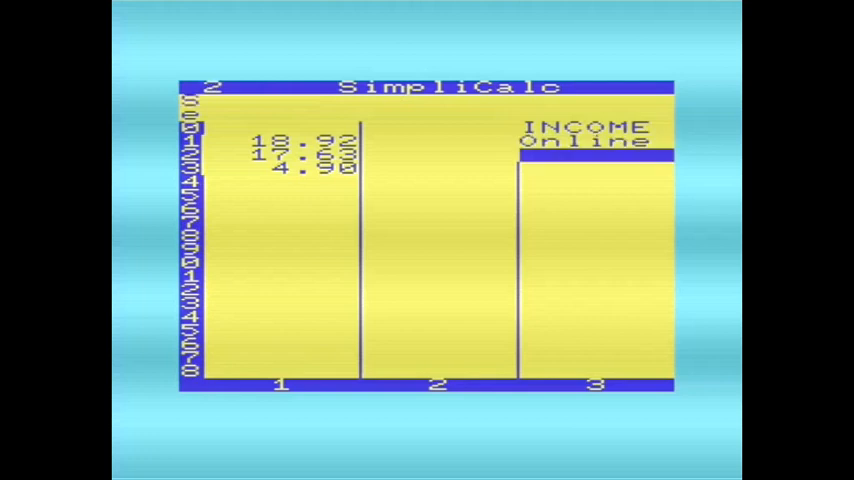
pyautogui.write('Shop')
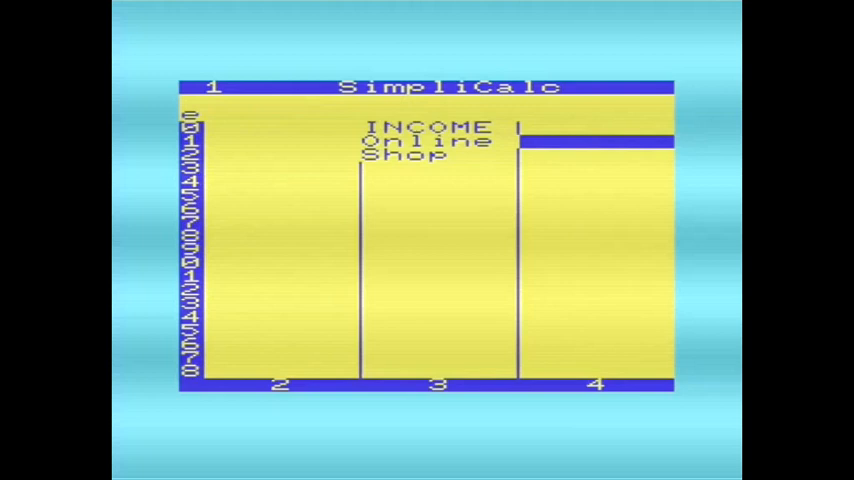
pyautogui.write('123.76')
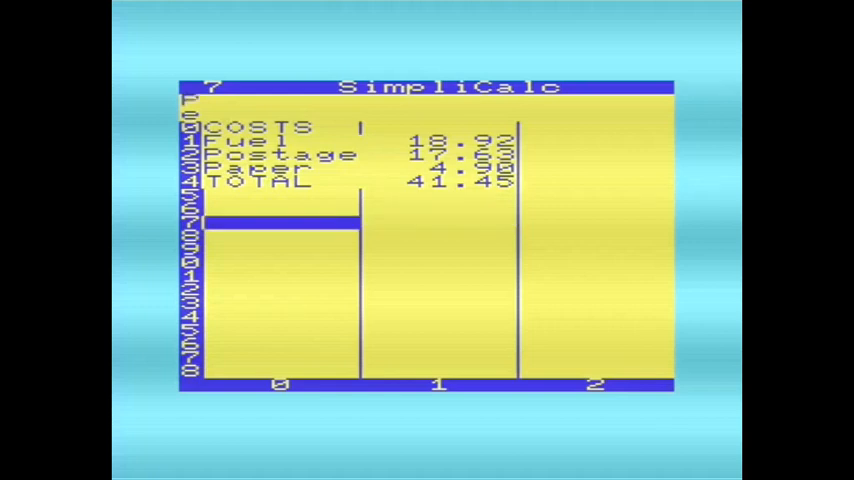
# - Add a PROFIT label below the costs block and move right toward its value cell
pyautogui.write('PROFIT')
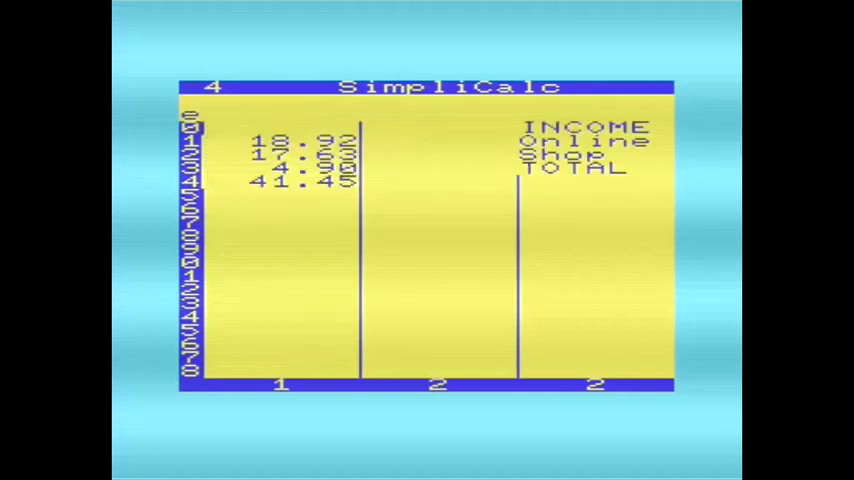
pyautogui.hscroll(3)
pyautogui.write('F 04')
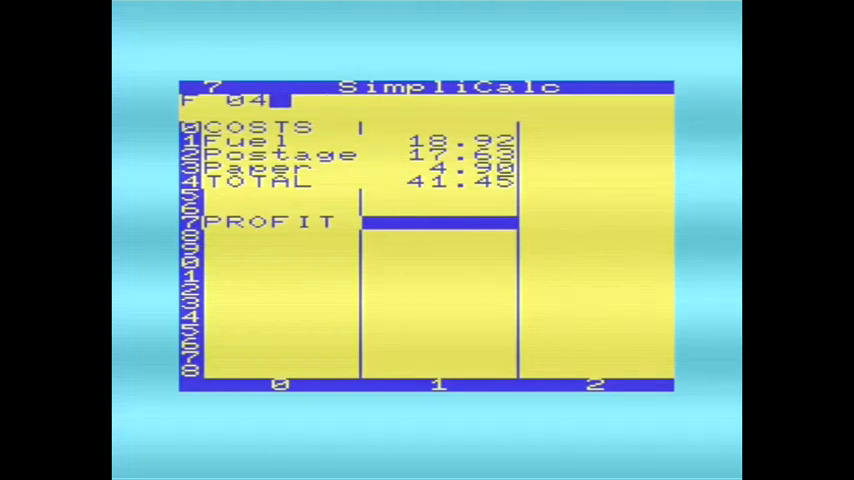
# - Enter the PROFIT formula subtracting cell 0104 from cell 0403
pyautogui.write('3')
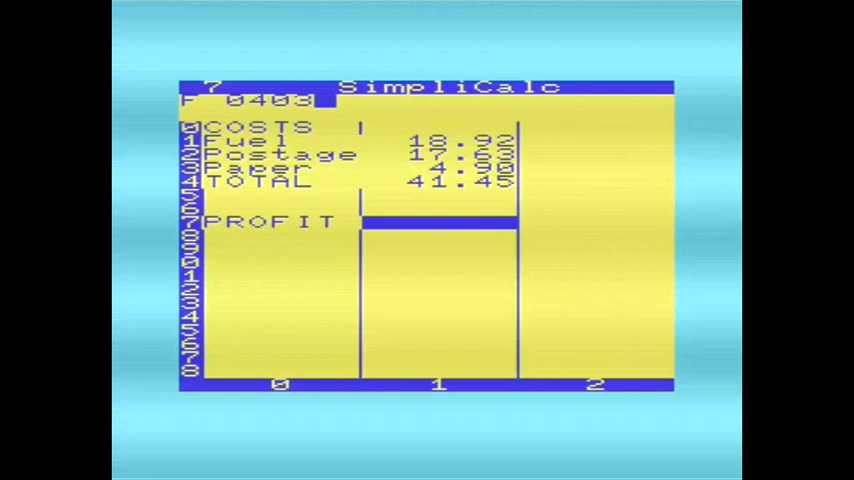
pyautogui.write('-')
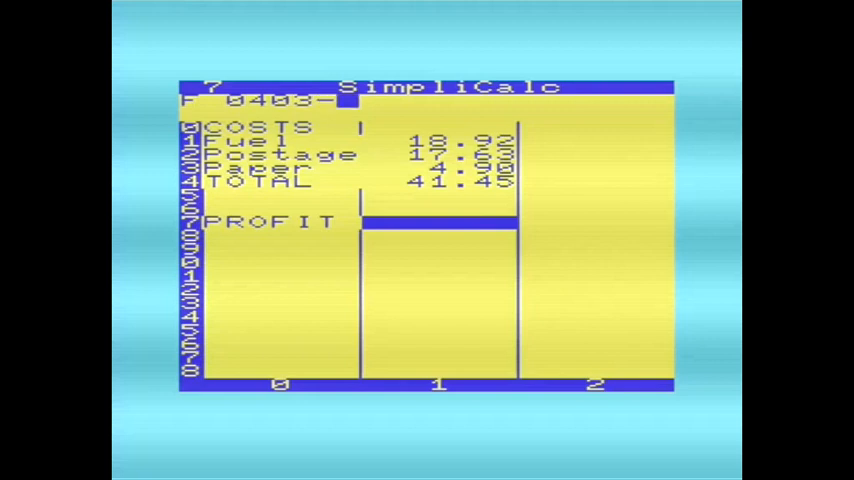
pyautogui.write('01')
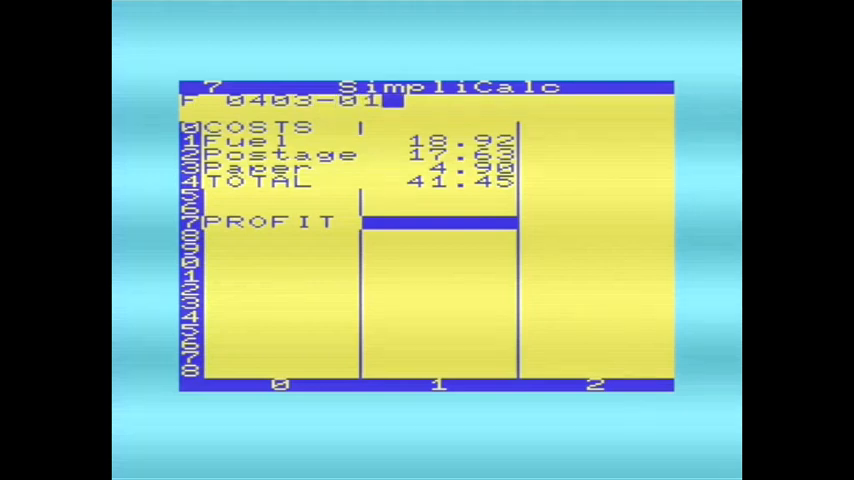
pyautogui.write('04')
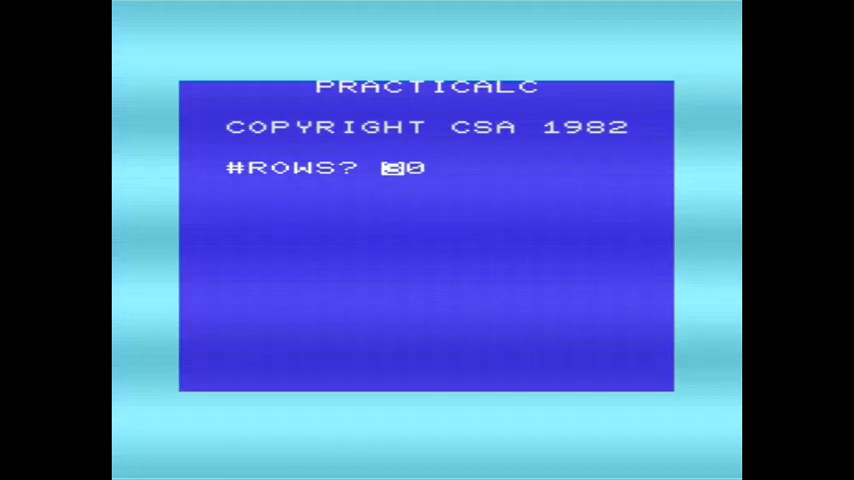
# - Confirm 30 rows for the new PractiCalc worksheet
pyautogui.press('Return')
pyautogui.write('COSTS')
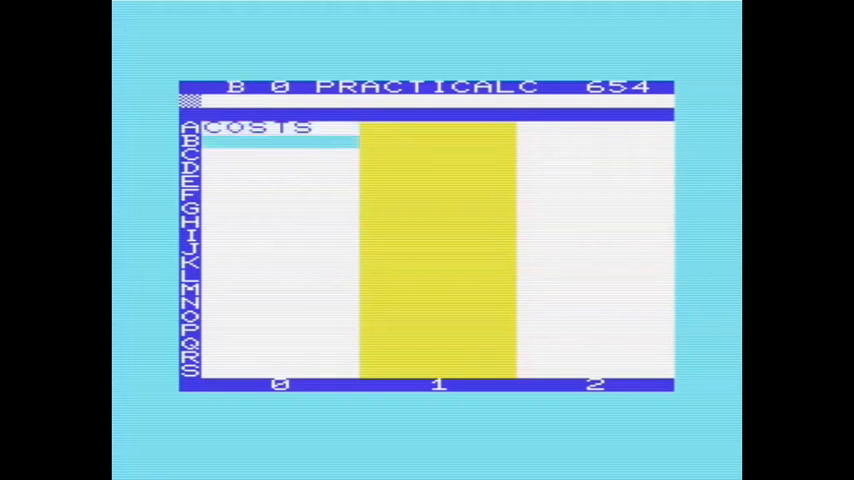
# - Enter FUEL and POSTAGE under COSTS with the amount 19 beside Fuel
pyautogui.write('FUEL')
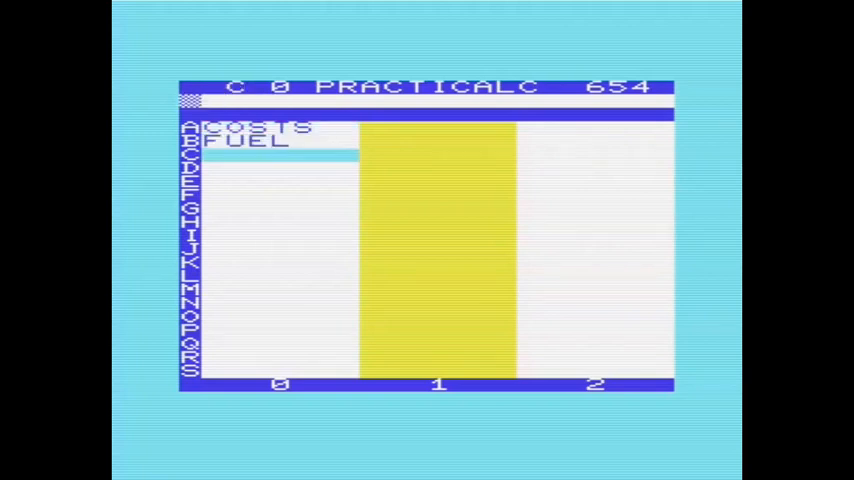
pyautogui.write('POSTAGE')
pyautogui.click(280, 166)
pyautogui.write('PAPER')
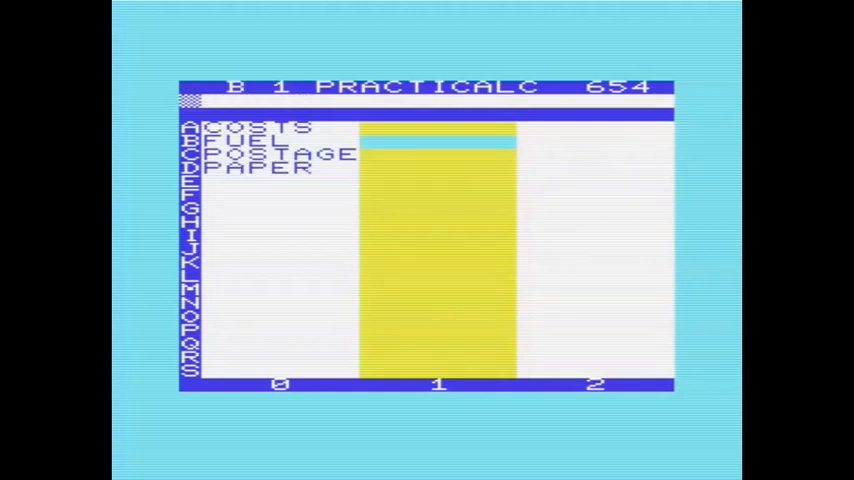
pyautogui.write('19')
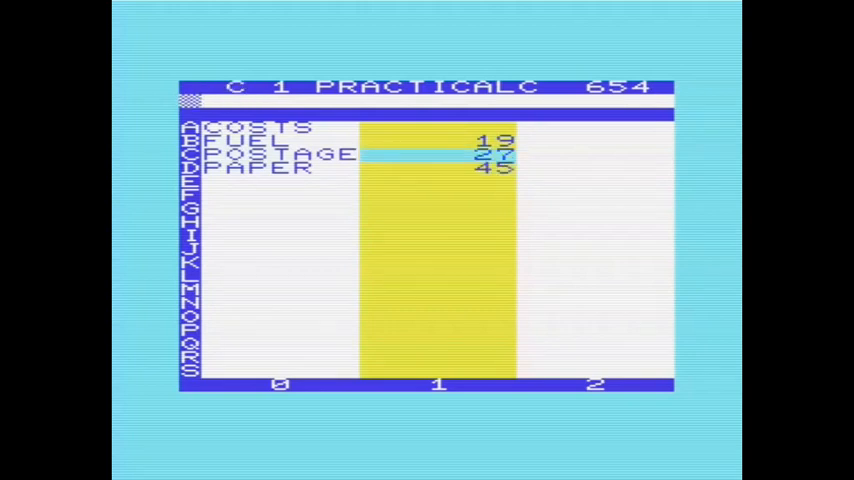
# - Format column 1 so the cost amounts display with two decimal places
pyautogui.press('Up')
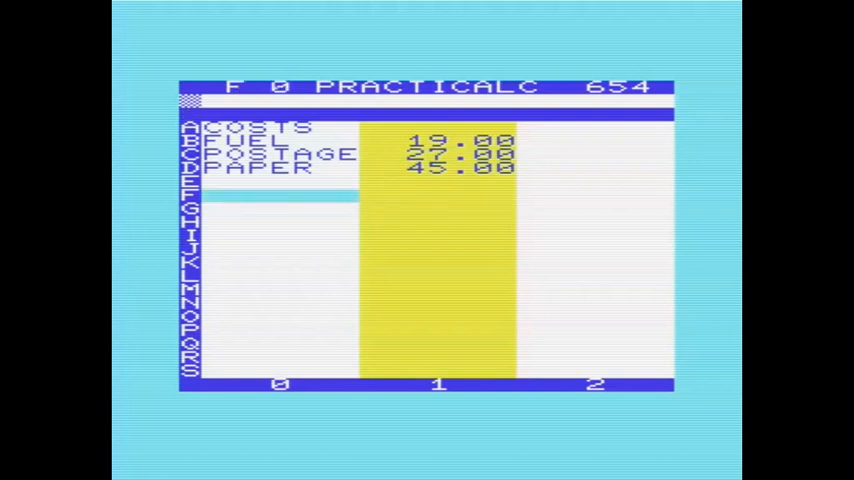
# - Add a TOTAL row in F0 with the formula SUM(B1,D1) in F1
pyautogui.write('TOTAL')
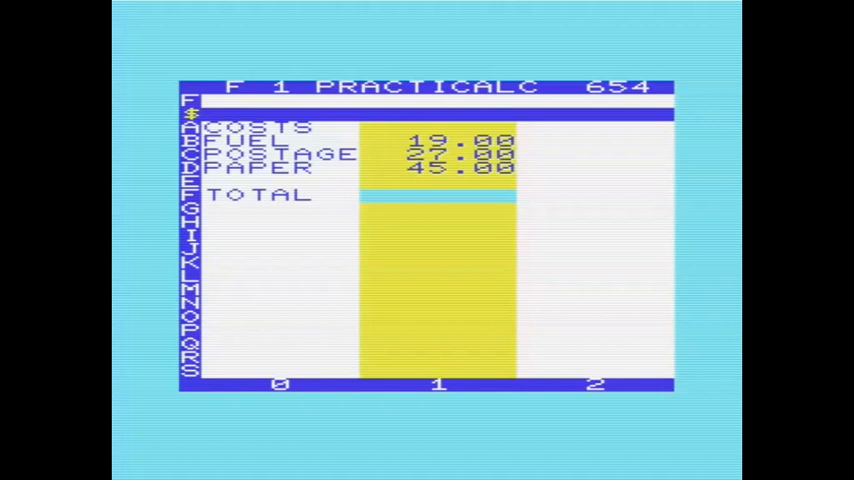
pyautogui.write('SUMF')
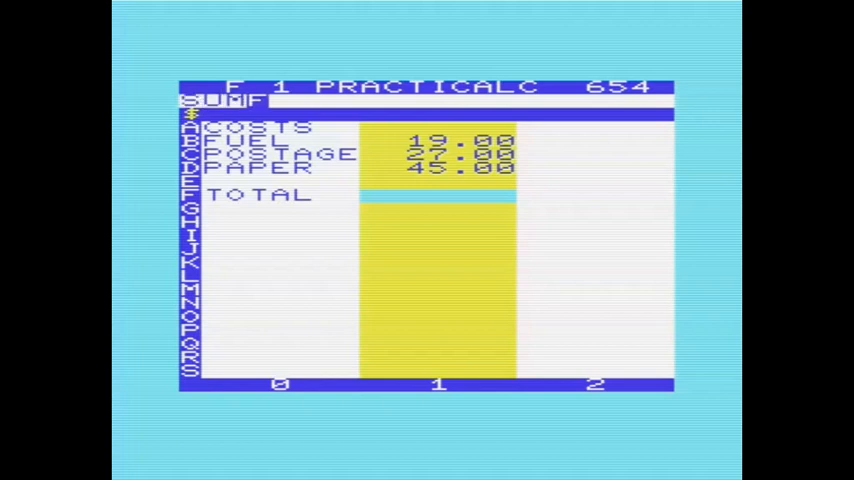
pyautogui.write('(F')
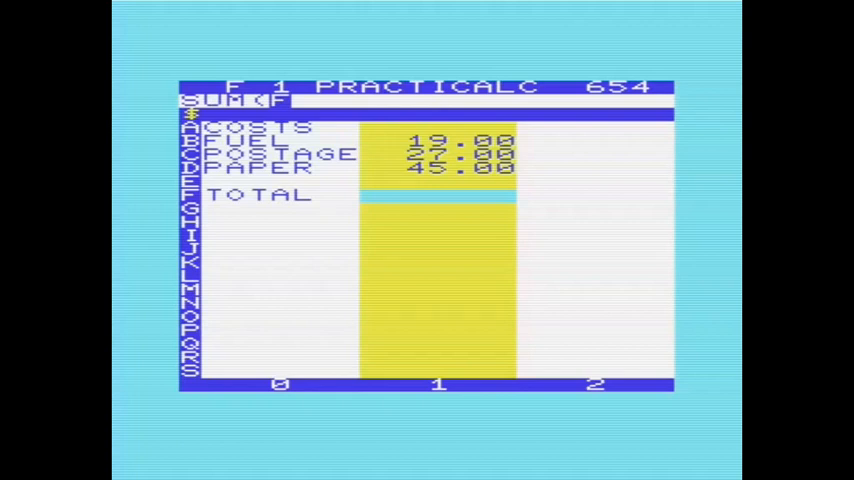
pyautogui.write('B1')
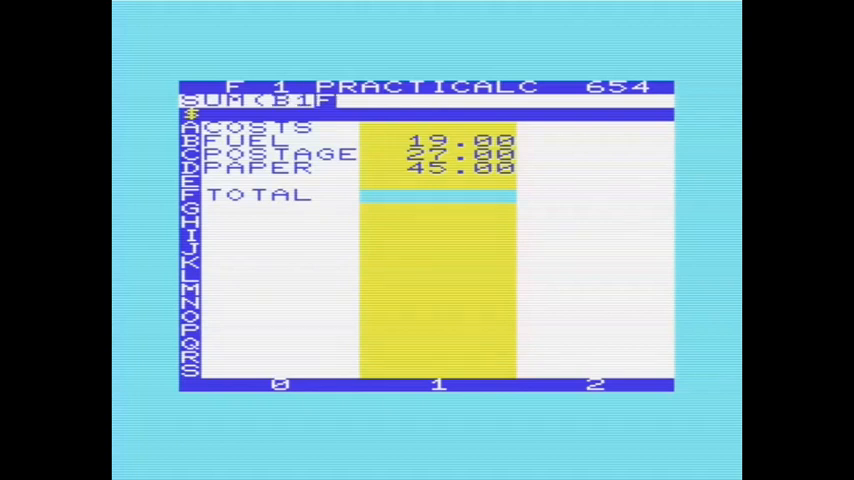
pyautogui.write(',')
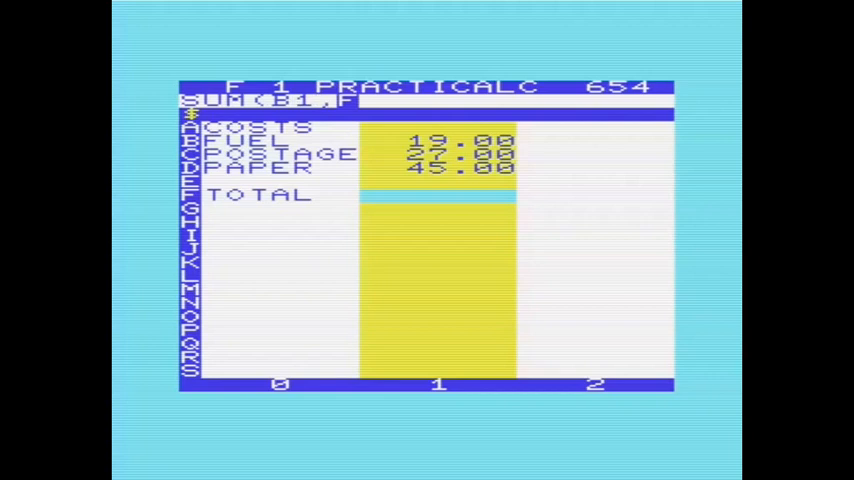
pyautogui.write('D1')
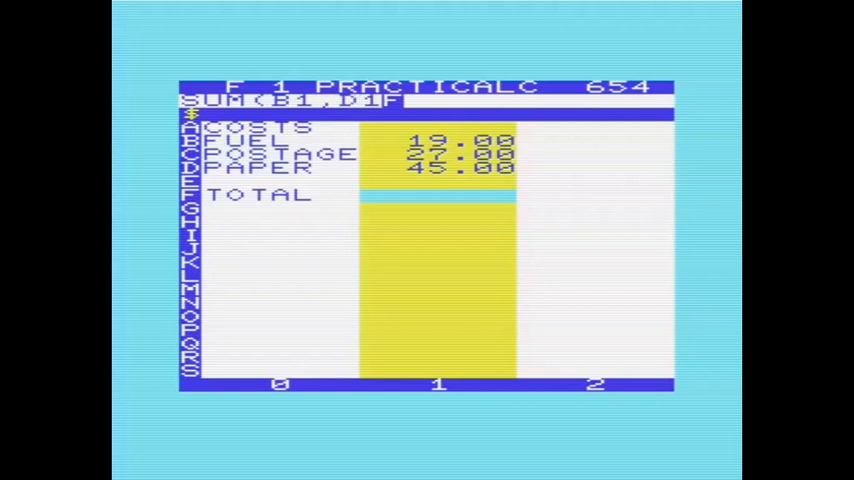
pyautogui.write(')')
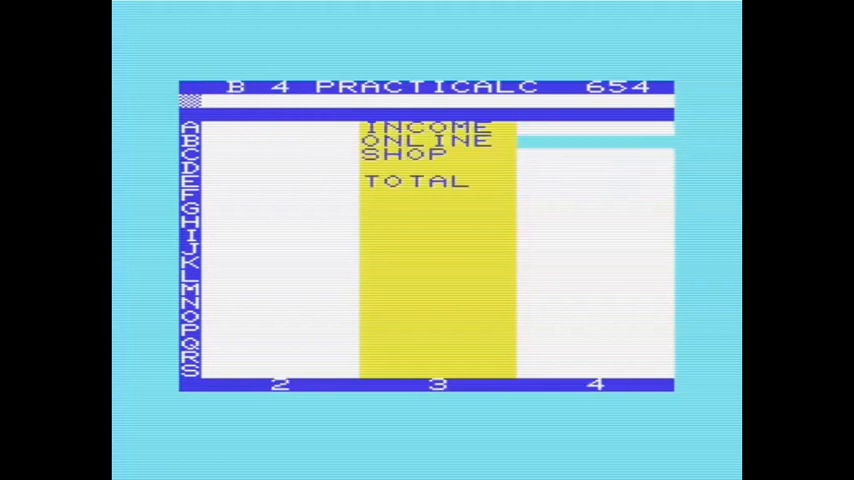
# - Enter the income amounts 119.73 and 12.27 in the income column
pyautogui.write('119.')
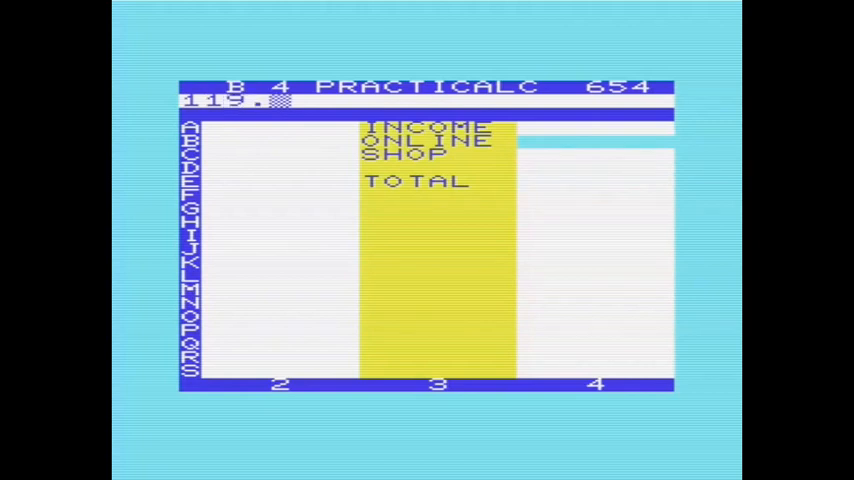
pyautogui.press('Return')
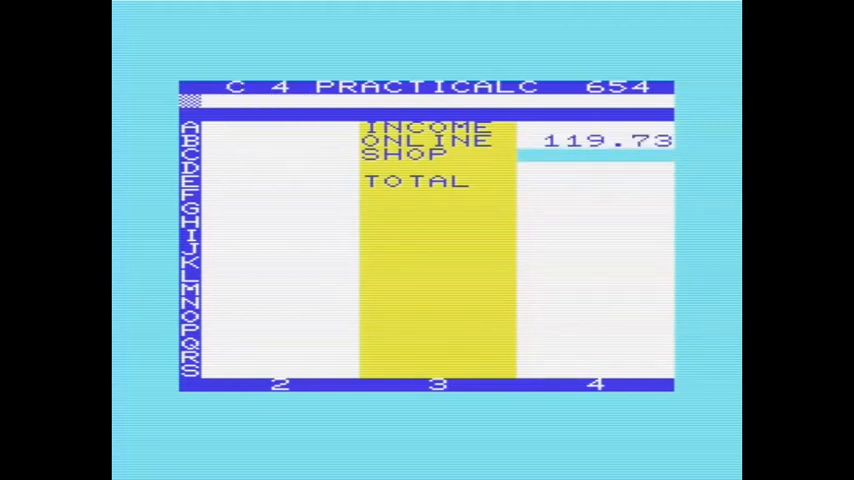
pyautogui.write('12.')
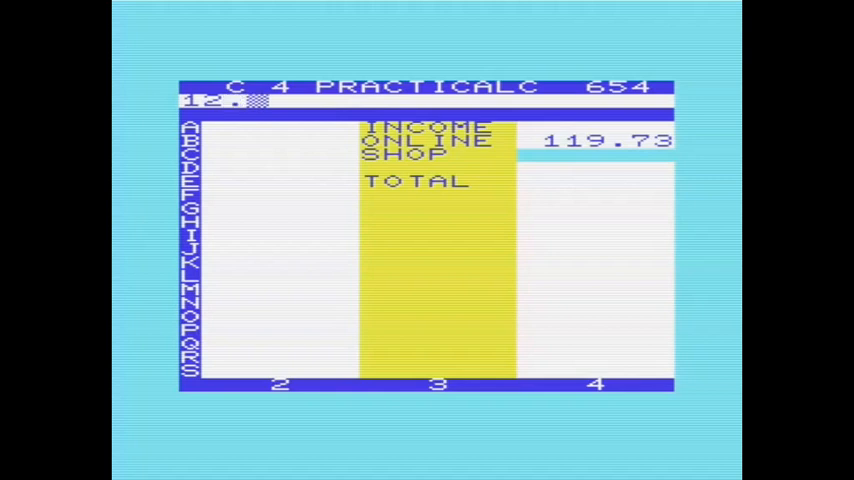
pyautogui.write('27')
pyautogui.click(426, 100)
pyautogui.write('SUM(F')
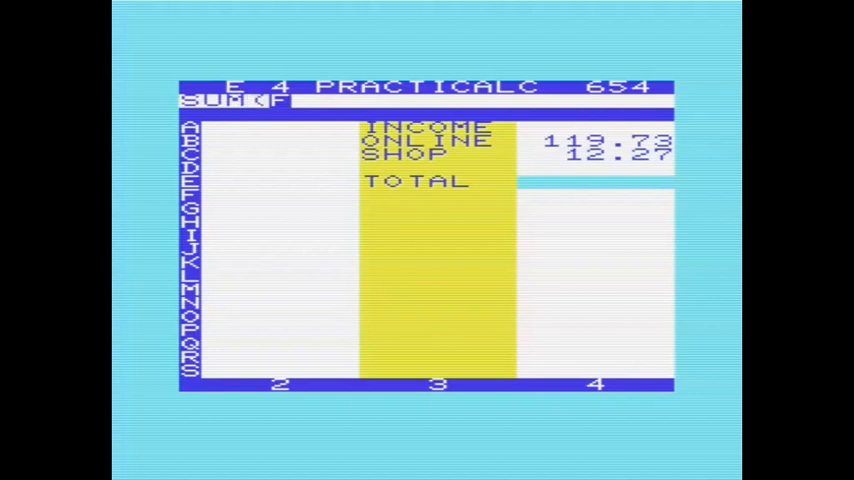
# - Enter a SUM(B4,C4) total formula so the costs TOTAL shows 91.00, then label the PROFIT row
pyautogui.write('B4')
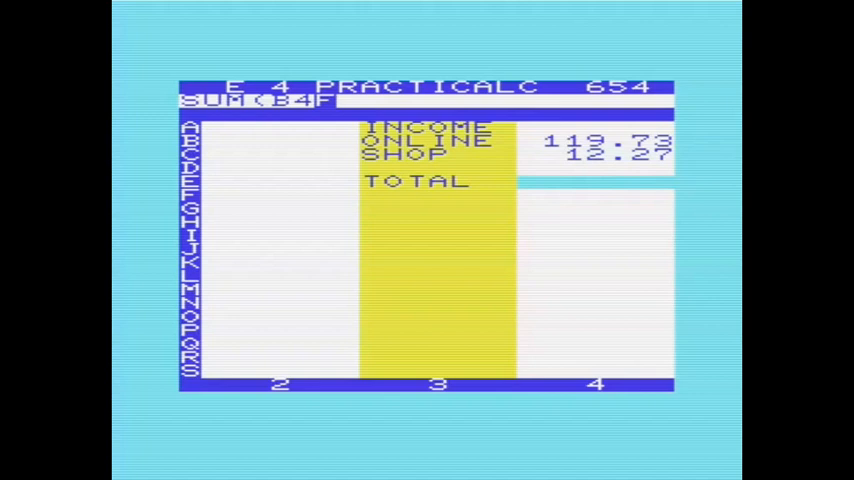
pyautogui.write(',C4)')
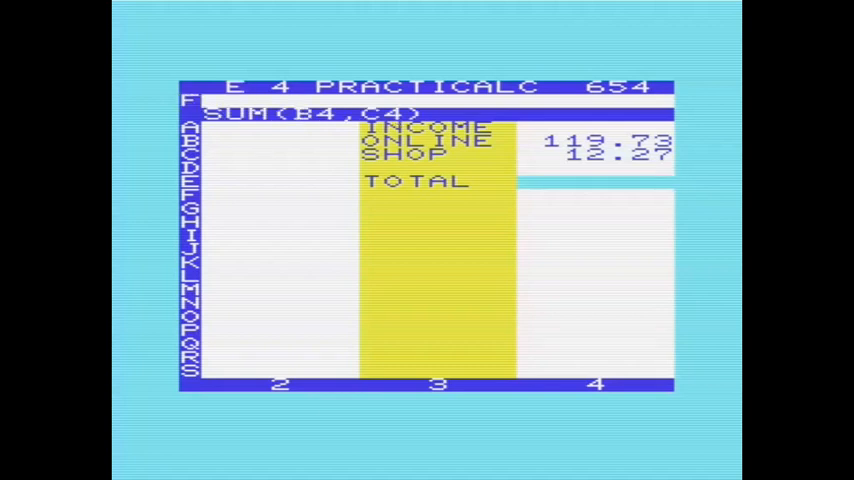
pyautogui.write('SUMF')
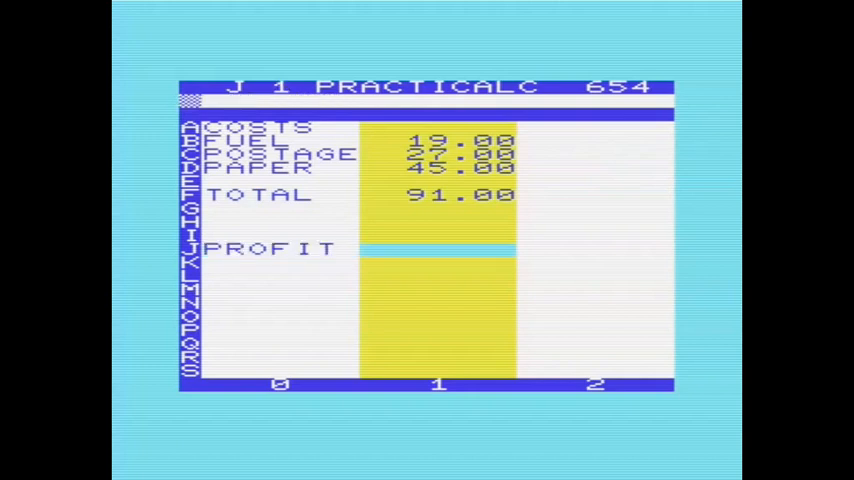
# - Enter a subtraction formula referencing E4 and F totals so PROFIT shows 41
pyautogui.write('F')
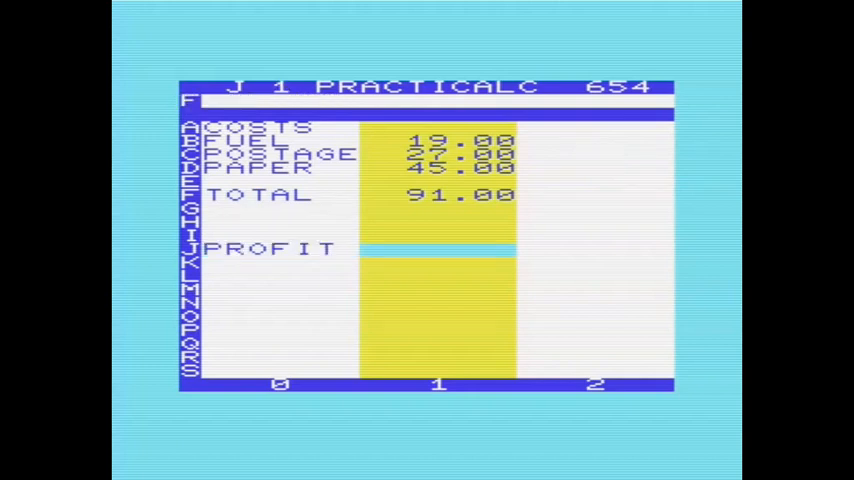
pyautogui.write('E4-')
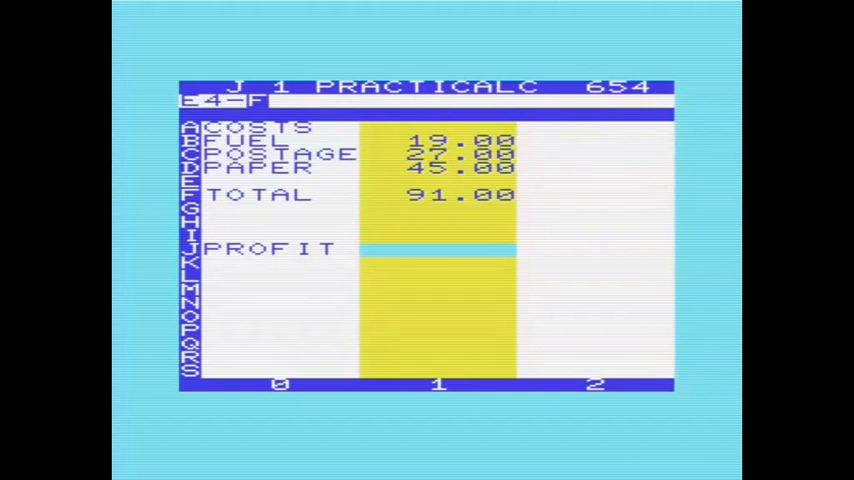
pyautogui.write('F')
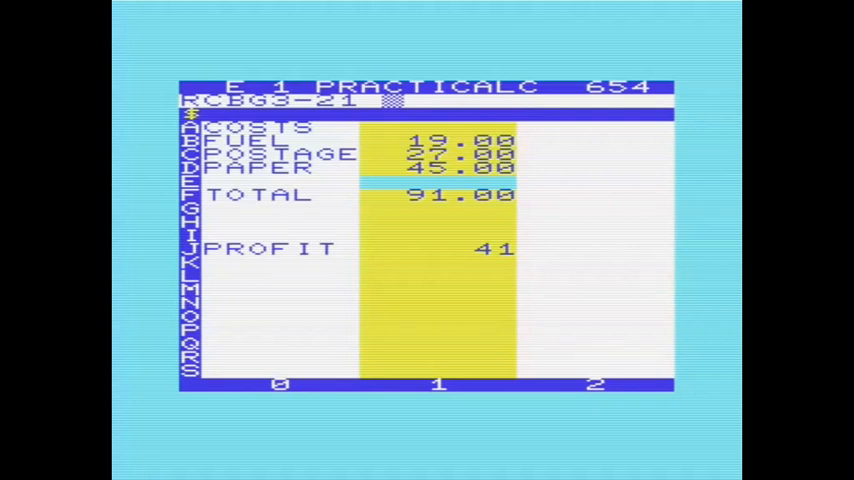
# - Move the pointer below PROFIT toward G5 and enter the NAME heading
pyautogui.write('G')
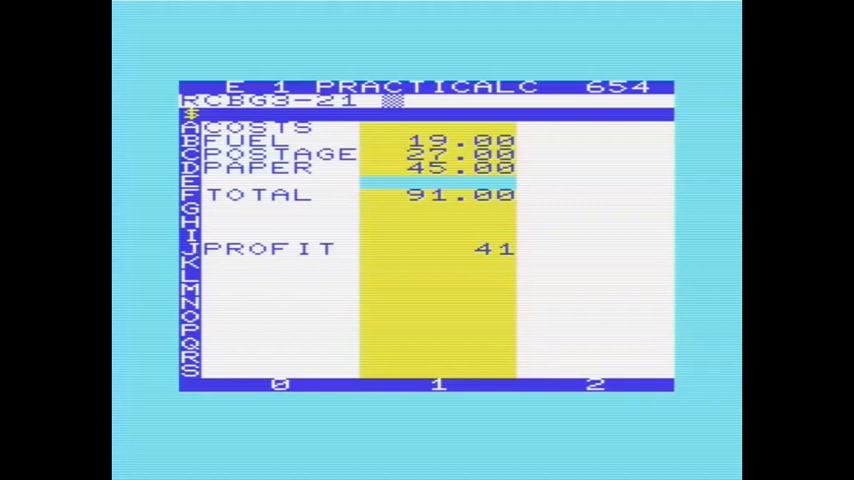
pyautogui.write('5')
pyautogui.click(278, 274)
pyautogui.write('NAME')
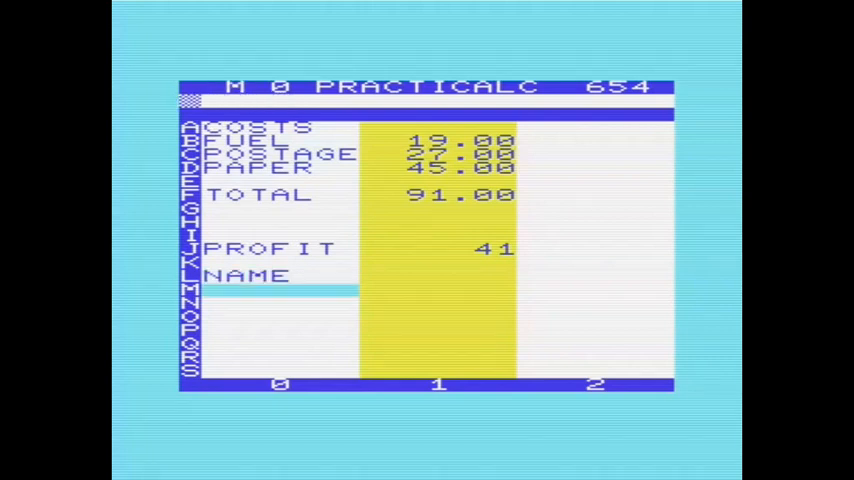
# - List DAVID, HAROLD, MARY and REBECCA under the NAME heading
pyautogui.write('DAVID')
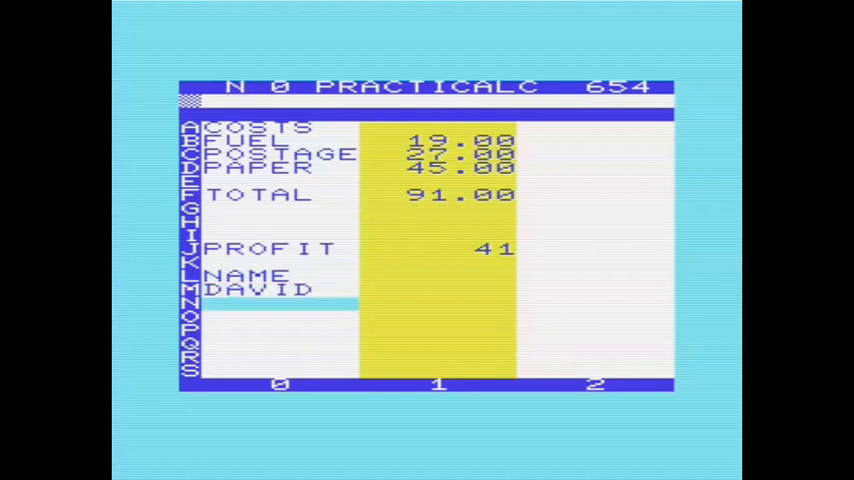
pyautogui.write('AROLD')
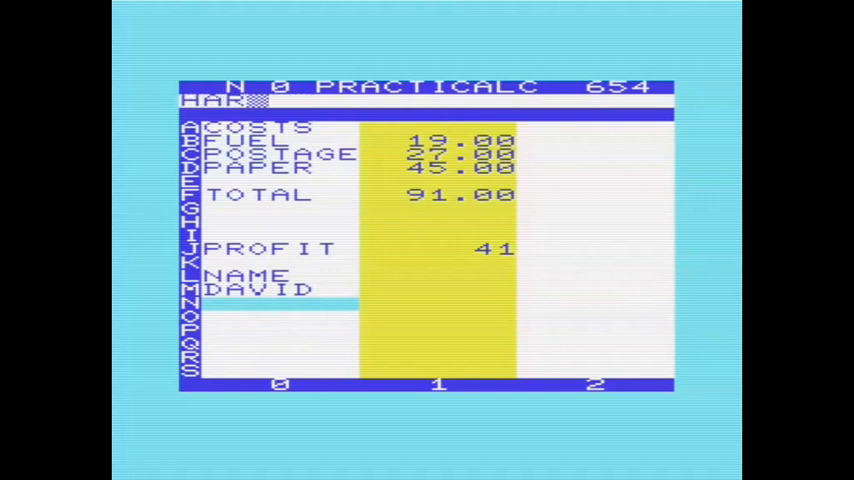
pyautogui.write('HAROLD')
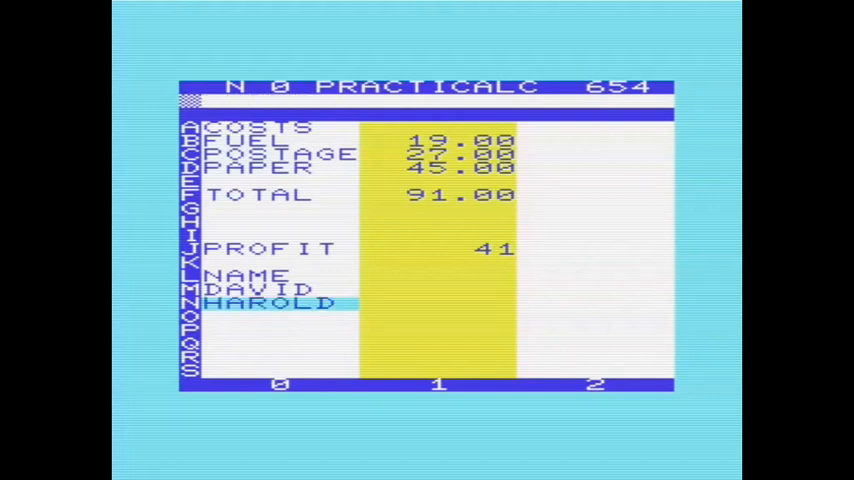
pyautogui.write('MARY')
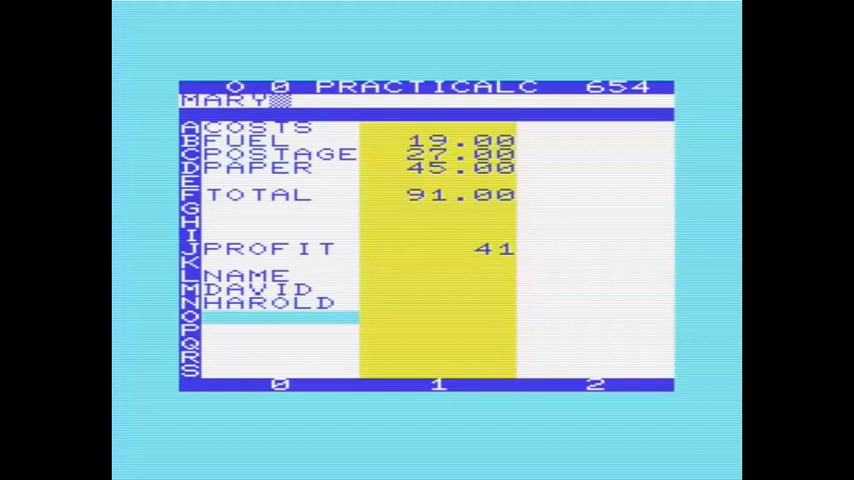
pyautogui.press('Return')
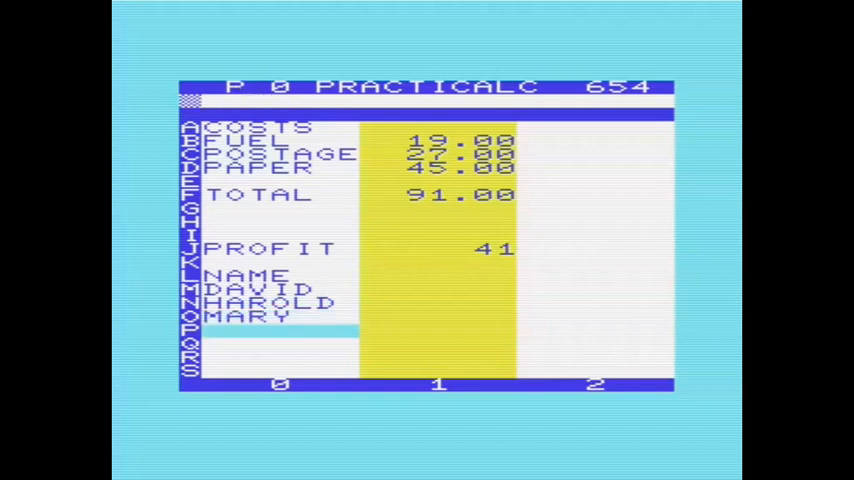
pyautogui.write('REBE')
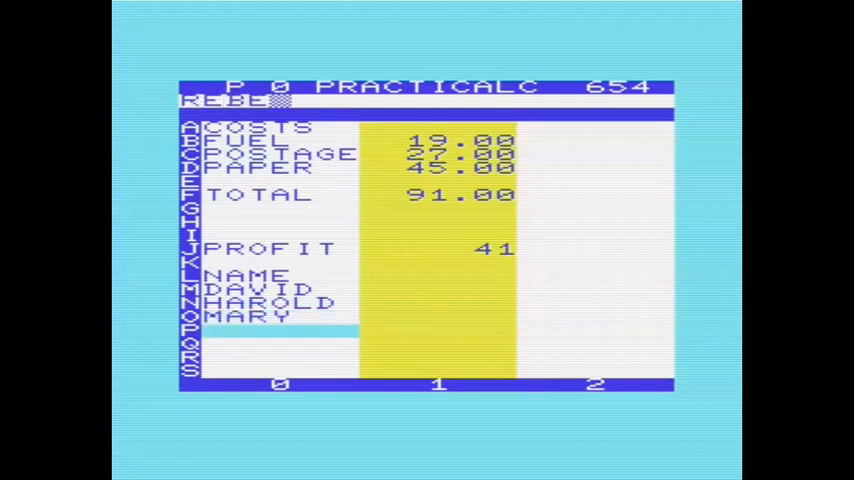
pyautogui.write('REBECCA')
pyautogui.click(436, 276)
pyautogui.write('P')
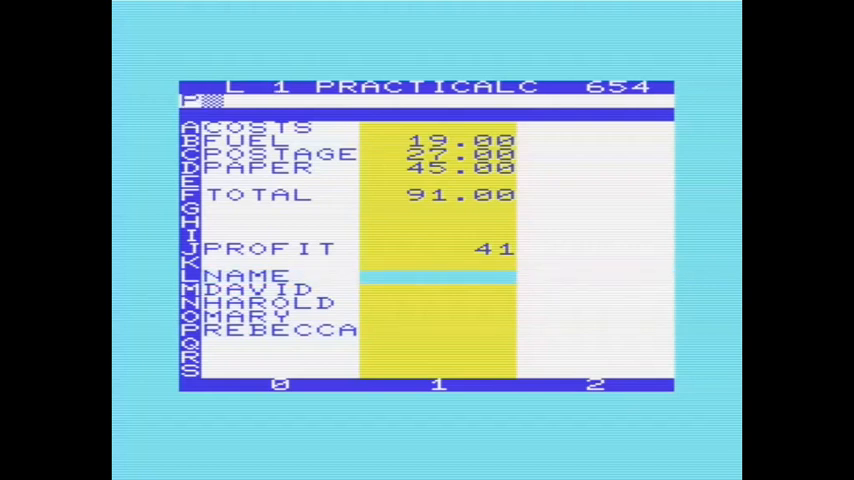
# - Add the POINTS column with each person's score, such as 4 and 3
pyautogui.write('EFOR')
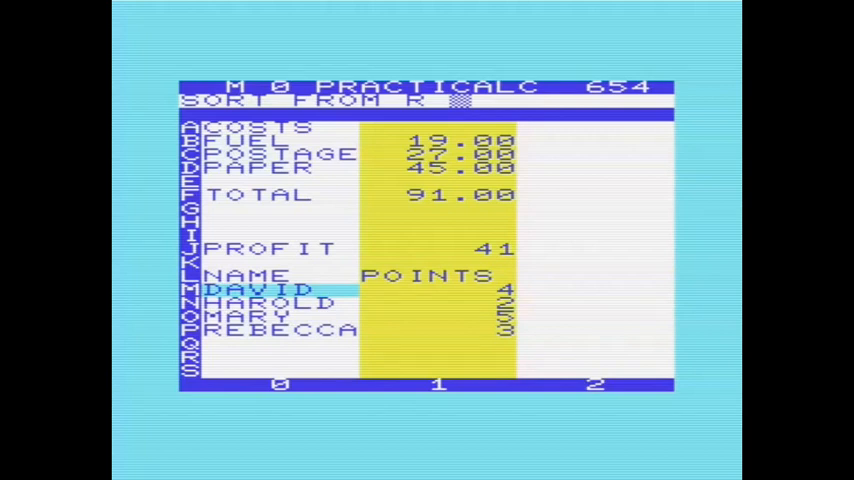
# - Sort the names range and format the POINTS cells as star bar graphs
pyautogui.write('P')
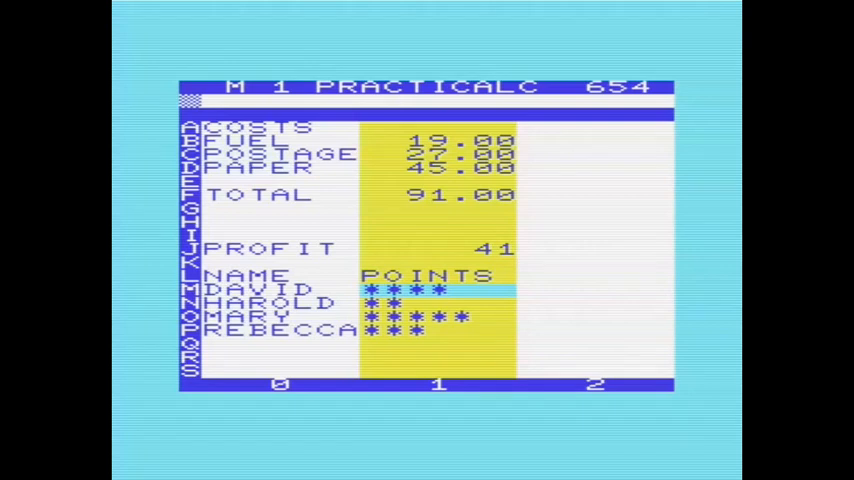
pyautogui.write('I$FH3-21')
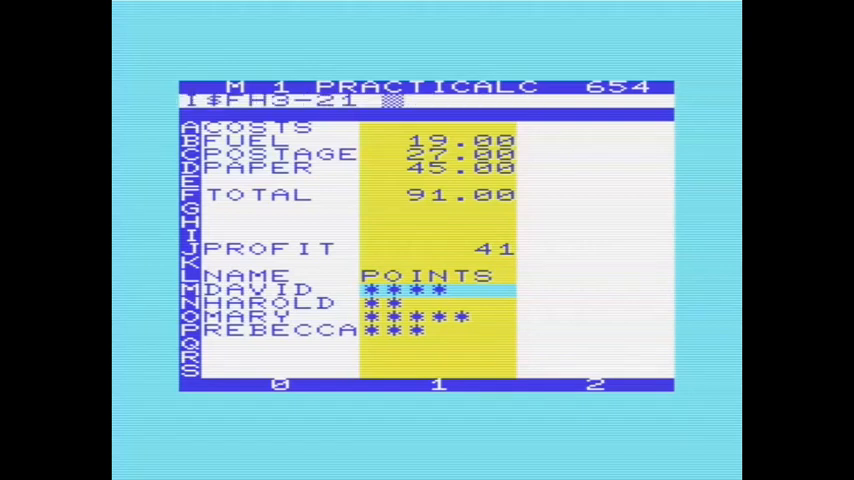
pyautogui.write('H')
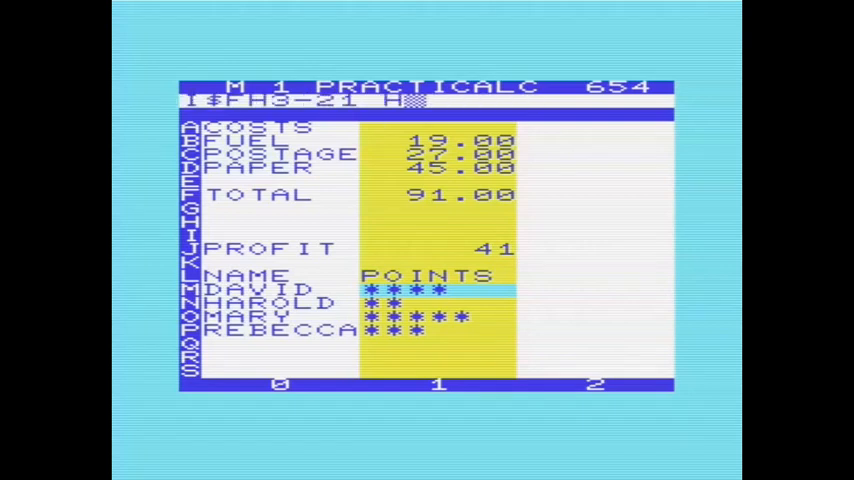